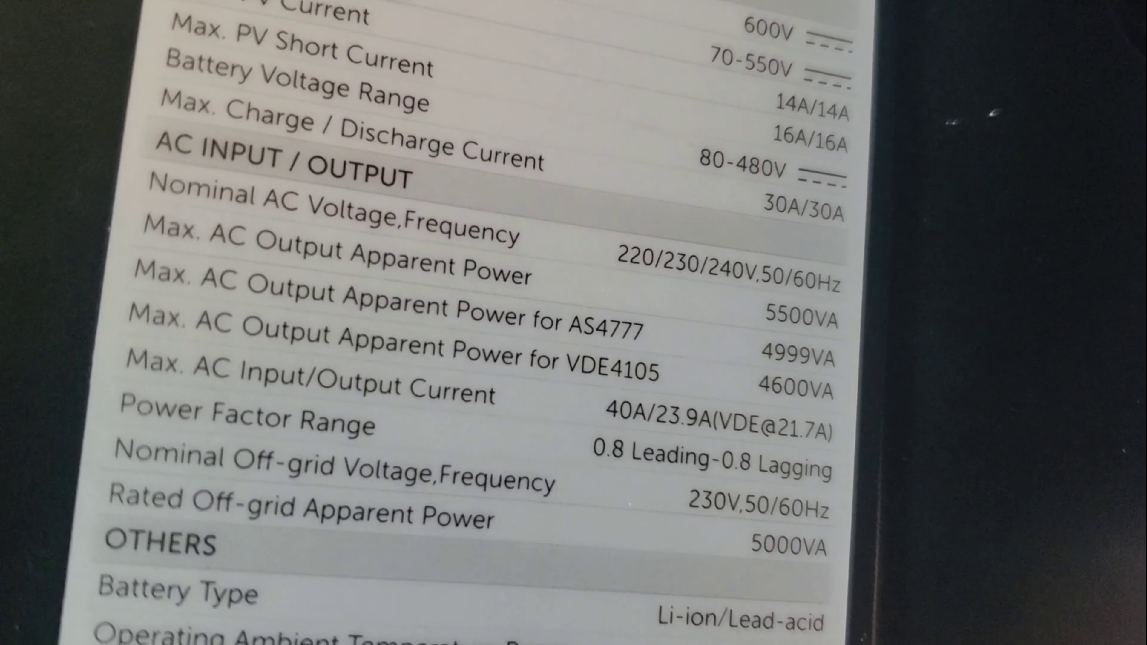
scroll("down", 3)
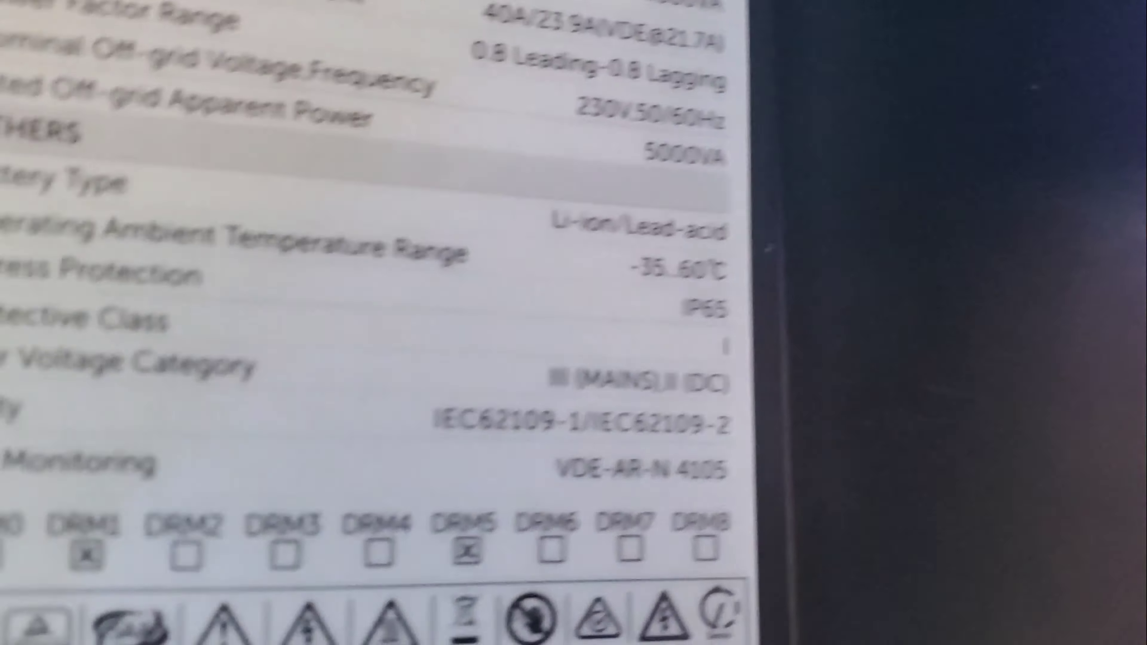